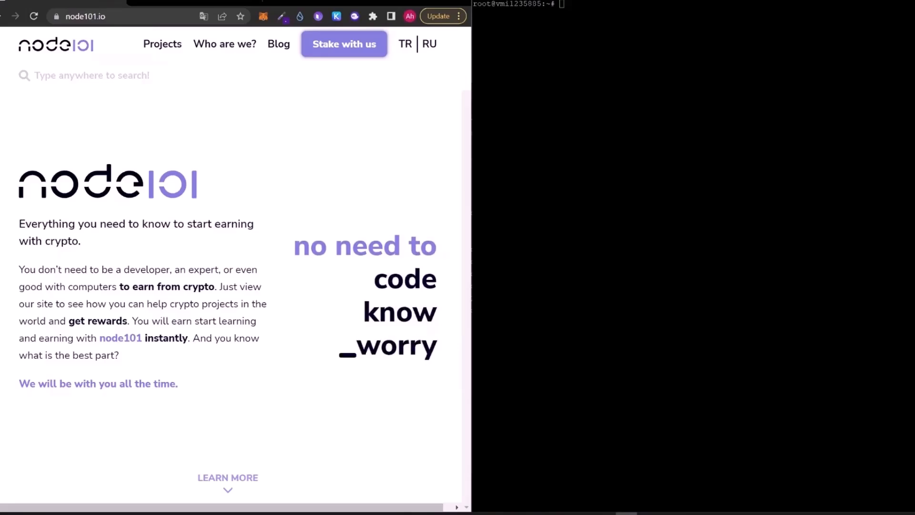
mouse_move(242, 154)
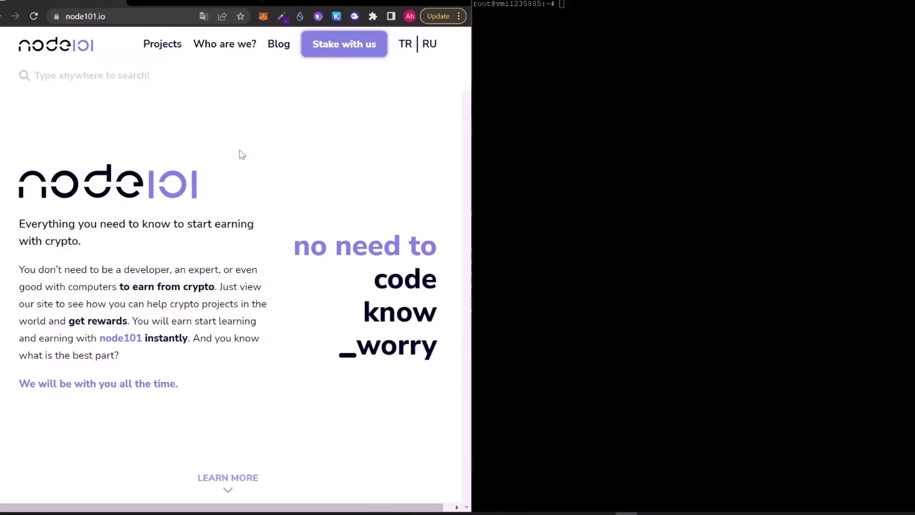
Step: Search the node101.io projects for 'aleo'
left_click(84, 74)
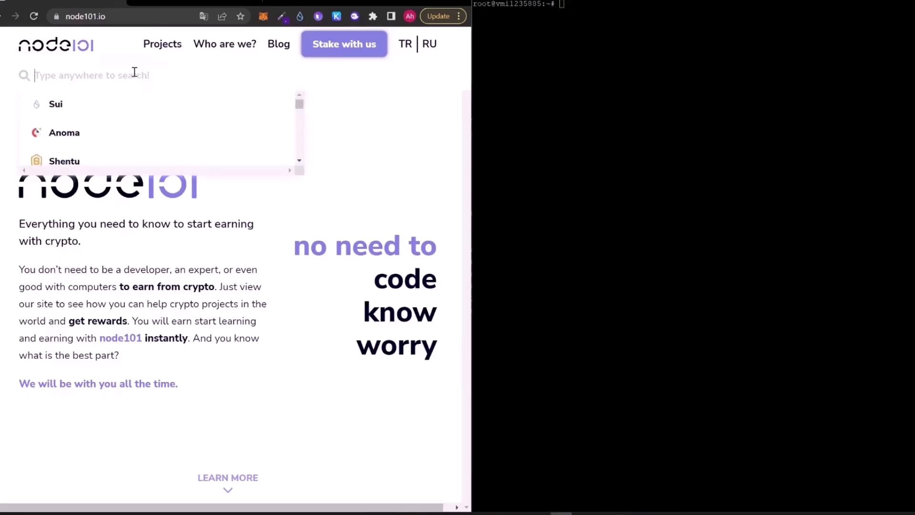
type("aleo")
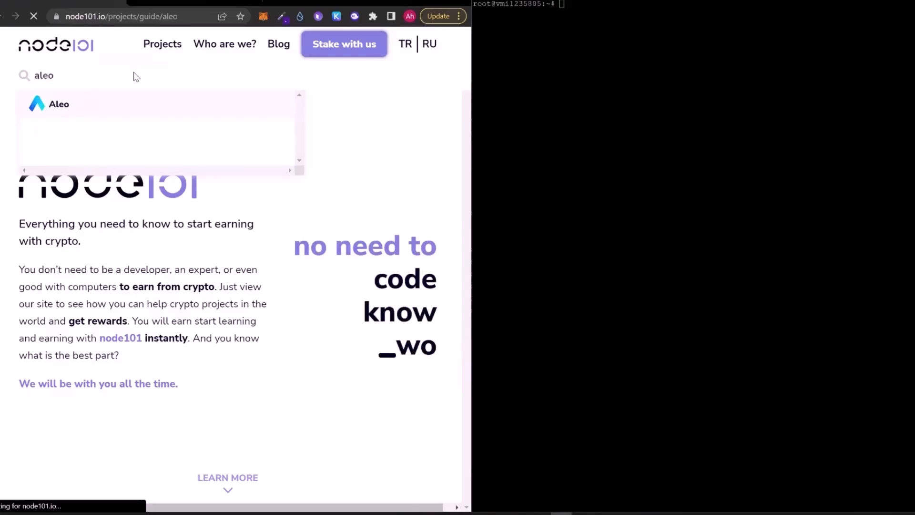
Step: Open the Aleo guide and scroll past its commands down to the Testnet3 Deploy demo section
left_click(58, 104)
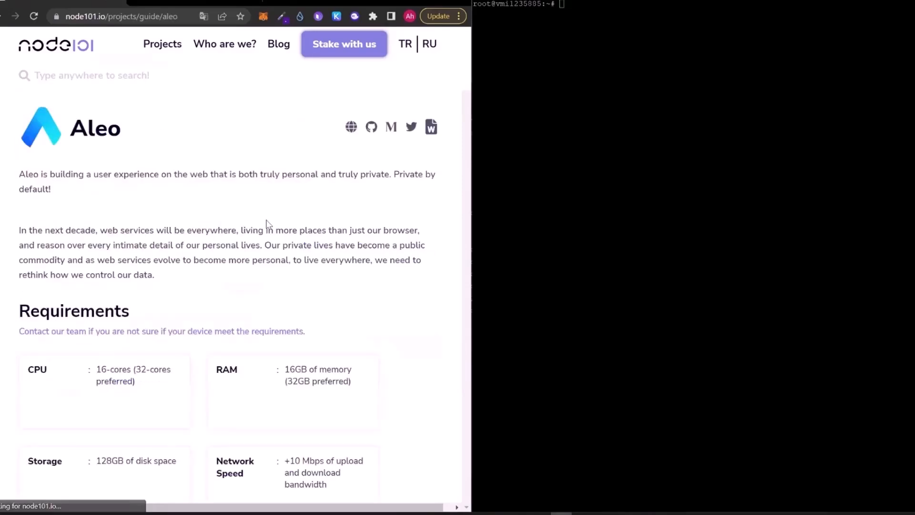
scroll("down", 3)
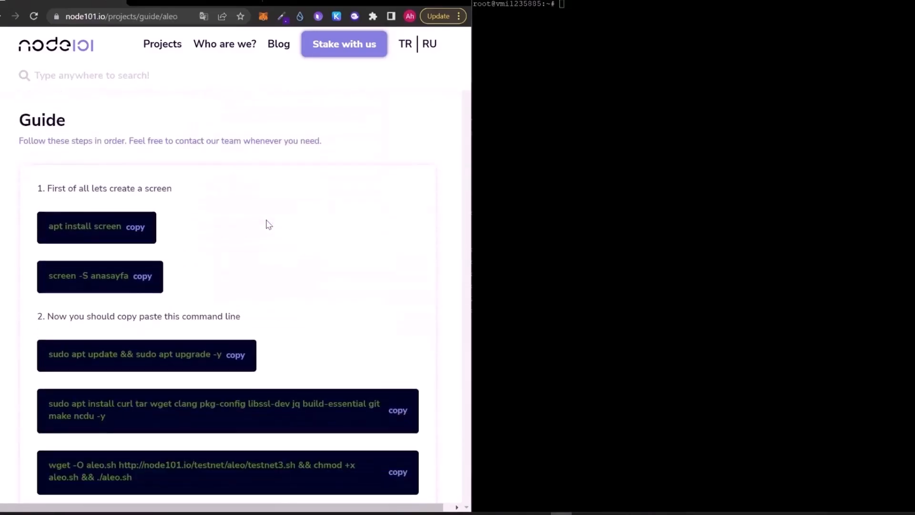
scroll("down", 3)
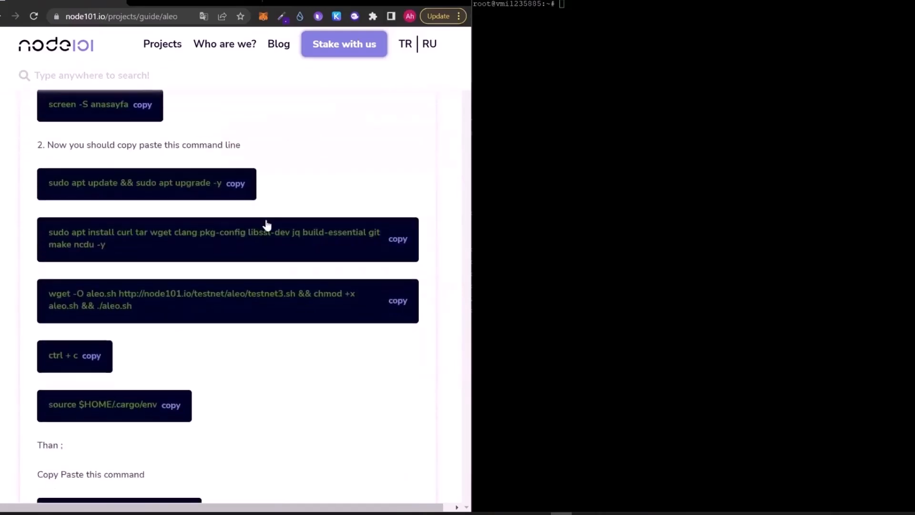
scroll("down", 3)
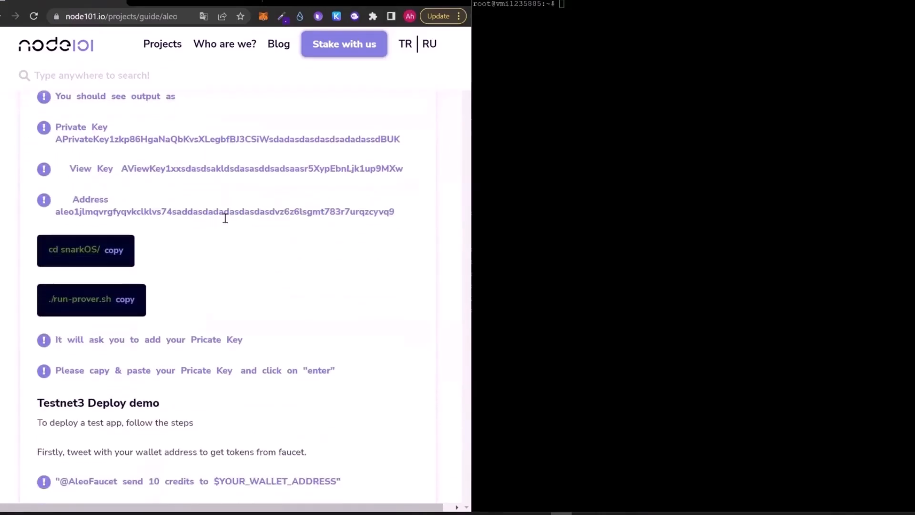
scroll("down", 3)
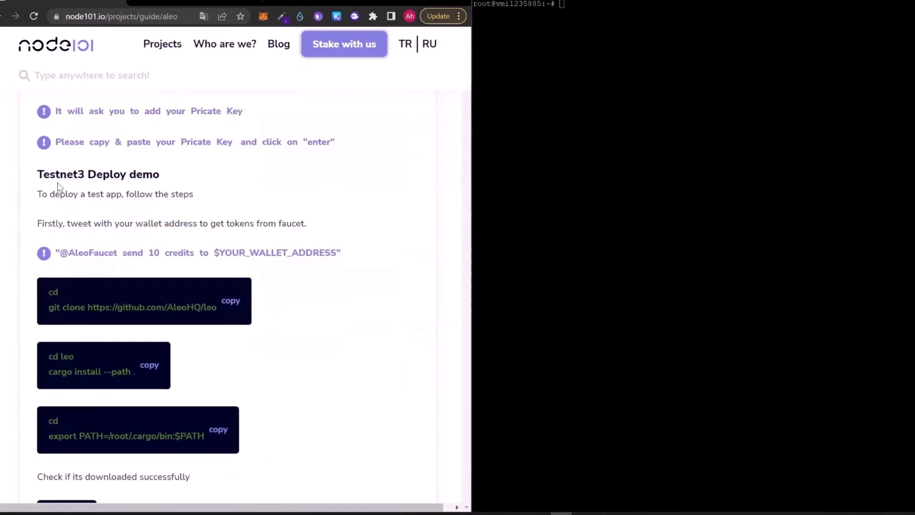
scroll("down", 3)
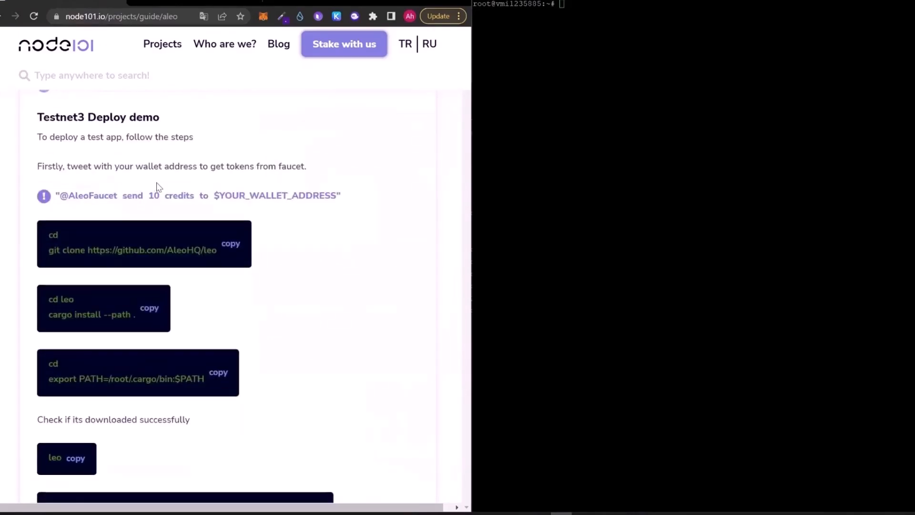
mouse_move(175, 179)
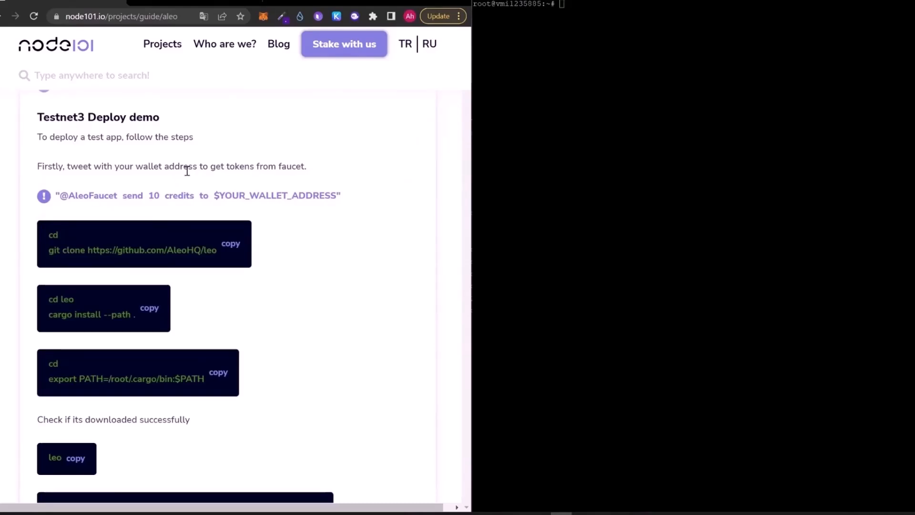
mouse_move(249, 151)
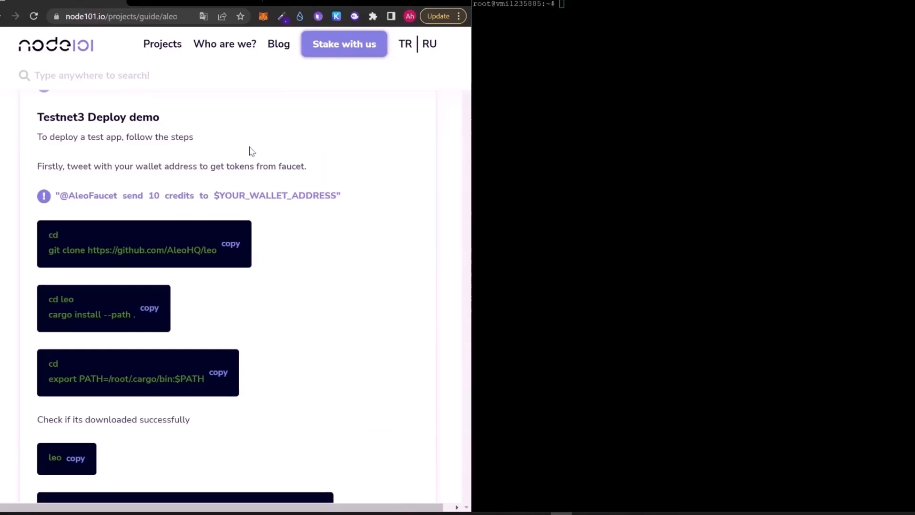
mouse_move(210, 164)
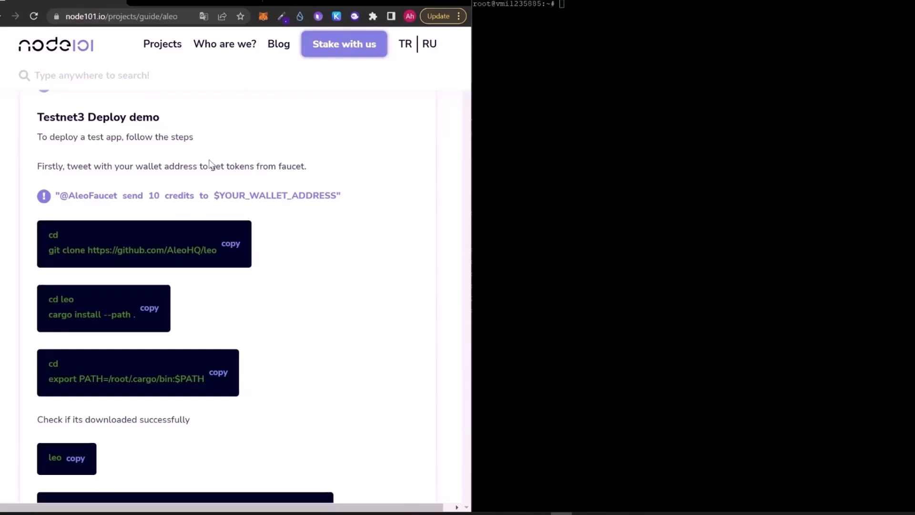
mouse_move(201, 163)
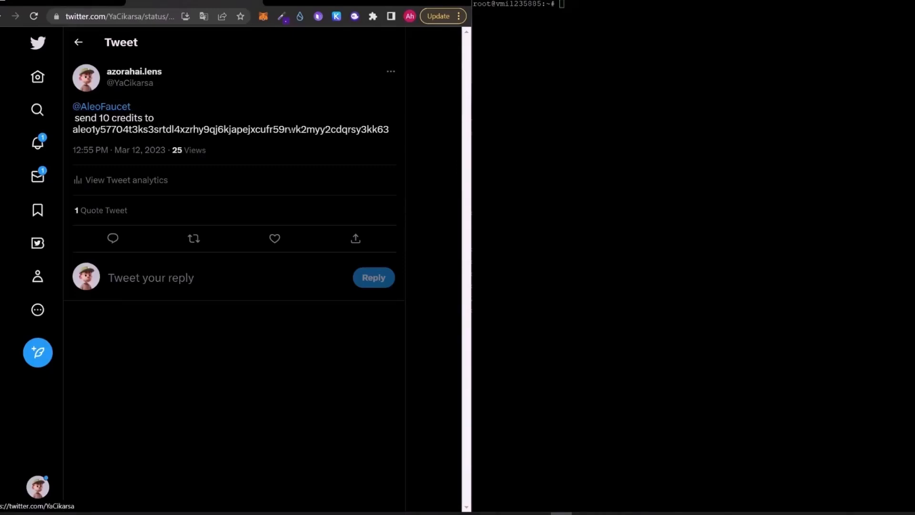
mouse_move(227, 155)
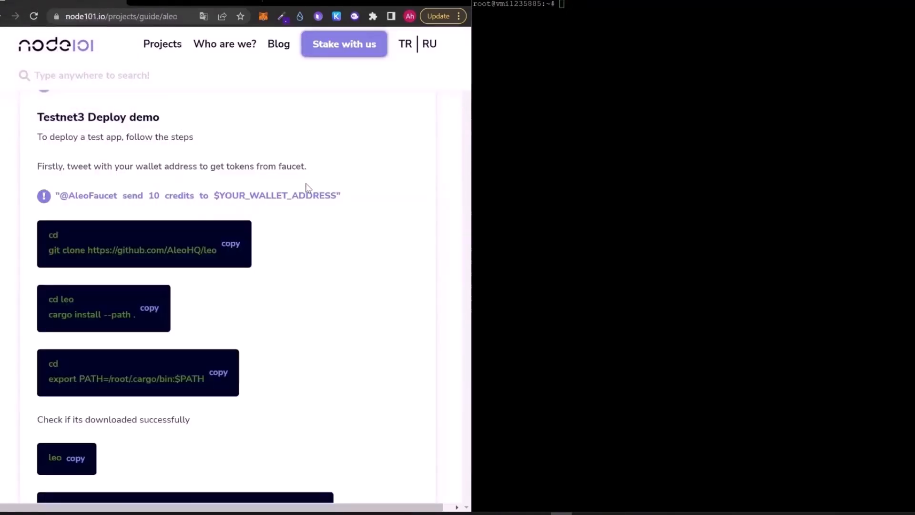
mouse_move(308, 282)
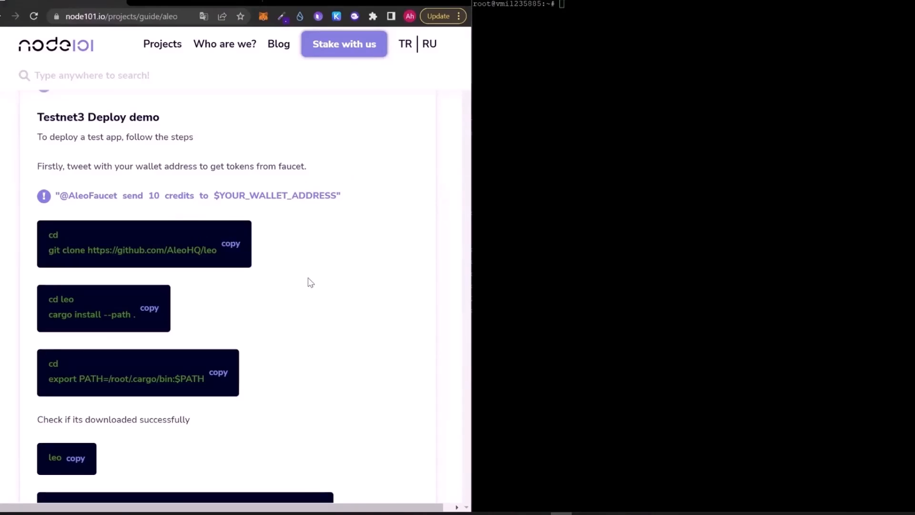
mouse_move(326, 279)
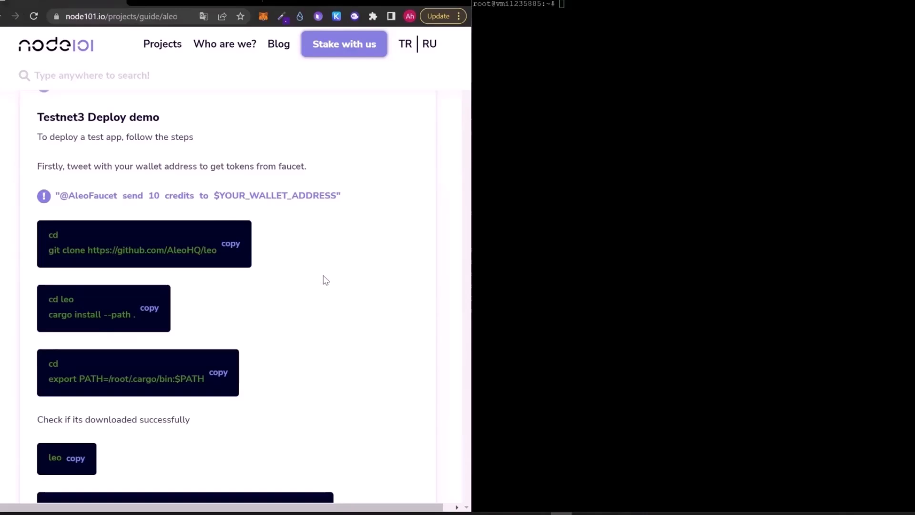
mouse_move(310, 303)
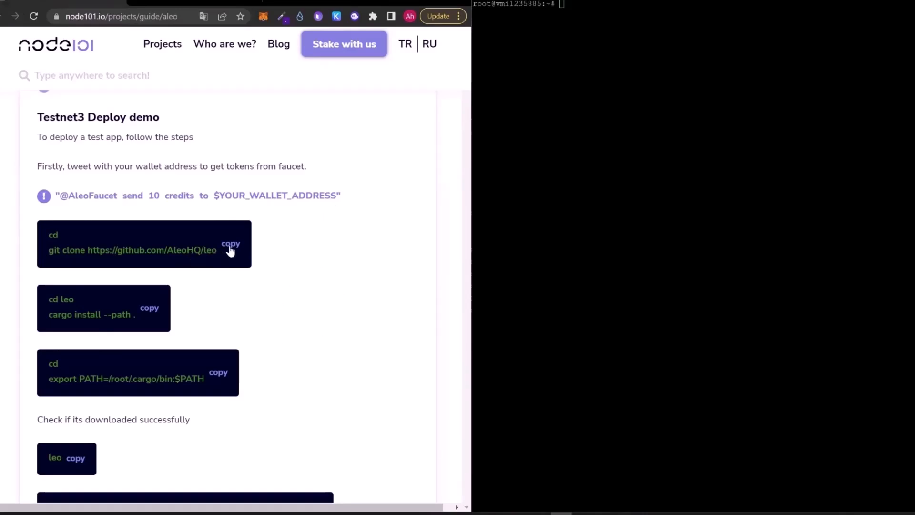
Step: Run the git clone block for Leo, then 'cd leo' and 'cargo install --path .' to build leo-lang v1.6.3
left_click(231, 243)
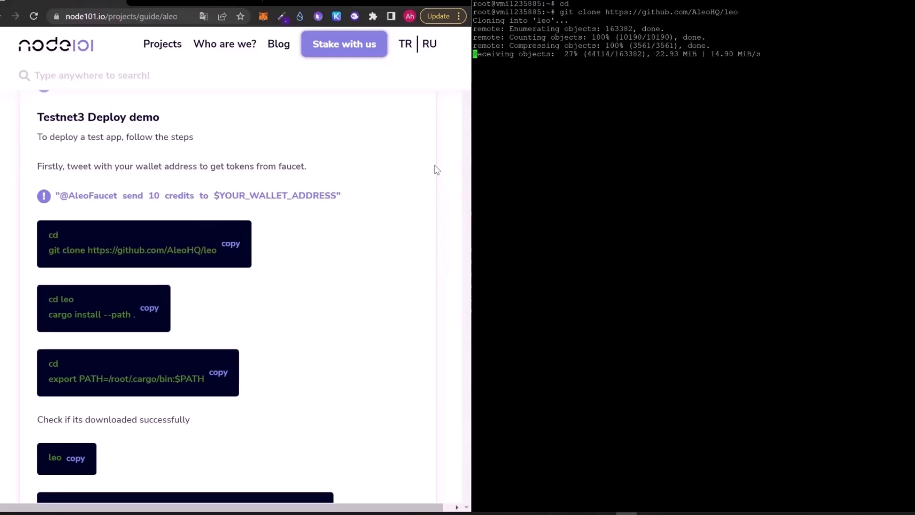
mouse_move(363, 172)
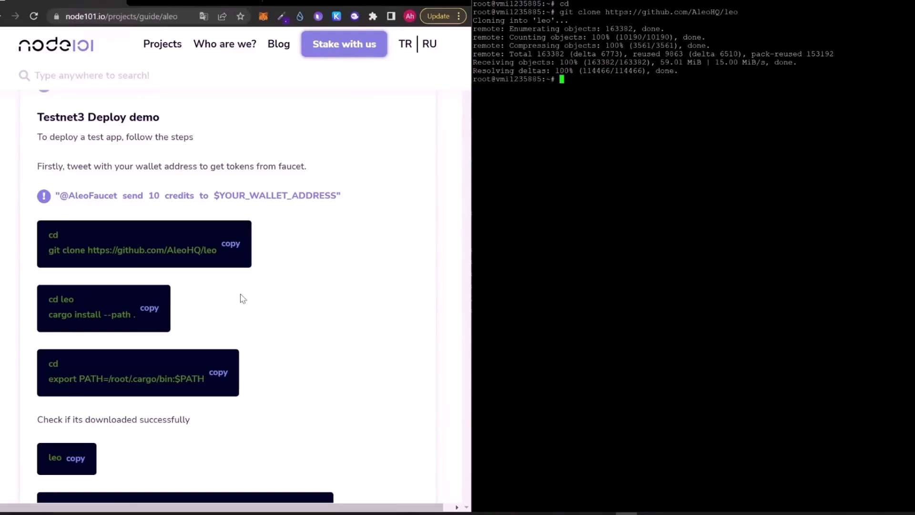
left_click(149, 308)
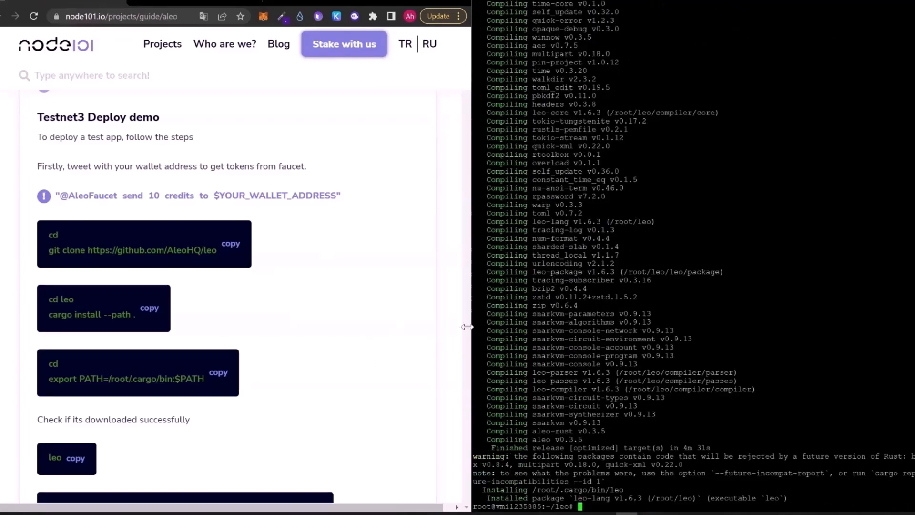
Step: Run 'export PATH=/root/.cargo/bin:$PATH' and 'leo' so its usage help confirms the install
left_click(218, 372)
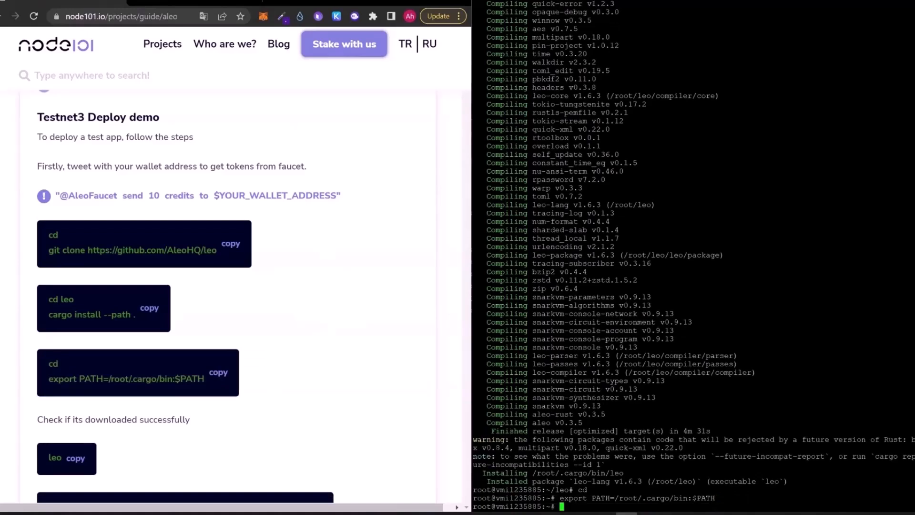
mouse_move(374, 389)
type("leo")
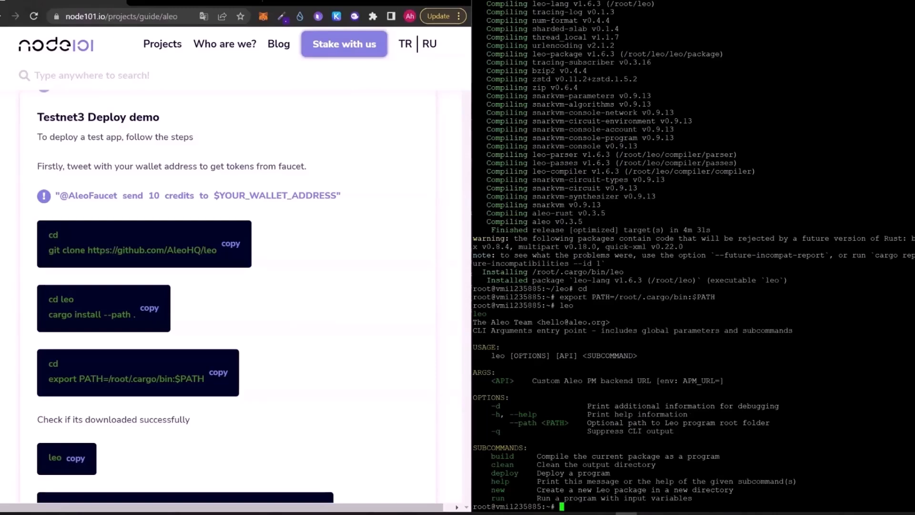
scroll("down", 3)
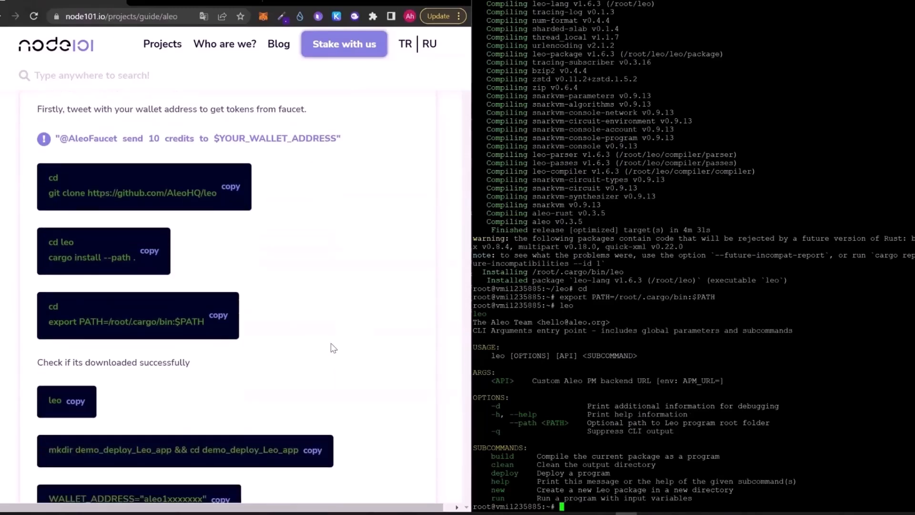
scroll("down", 3)
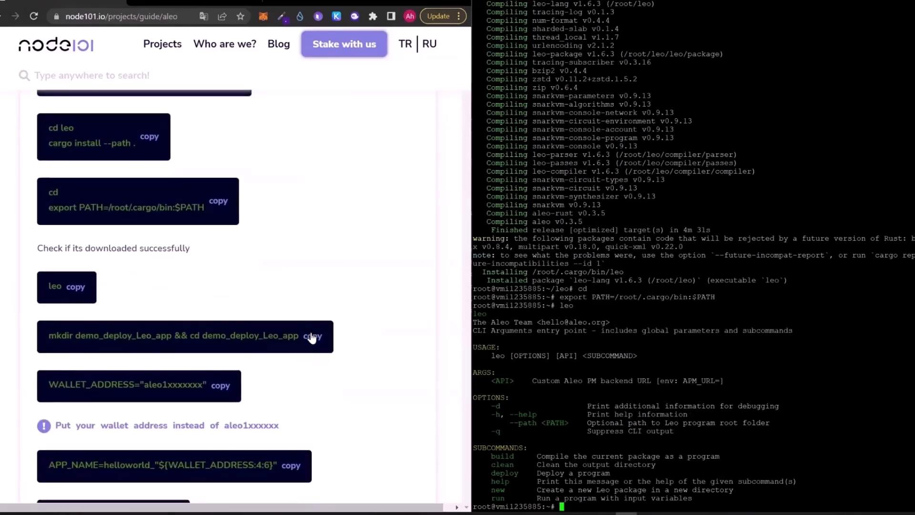
Step: Run 'mkdir demo_deploy_Leo_app && cd demo_deploy_Leo_app' in the SSH terminal
left_click(312, 335)
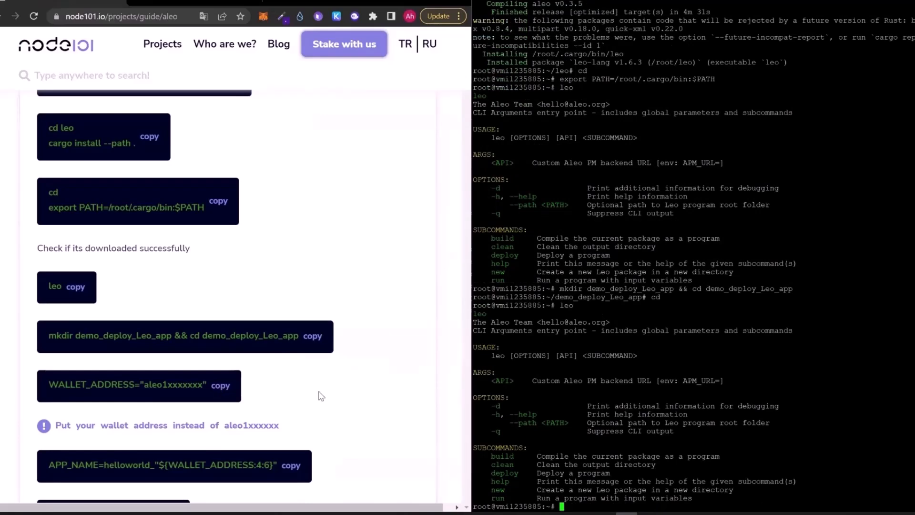
mouse_move(319, 386)
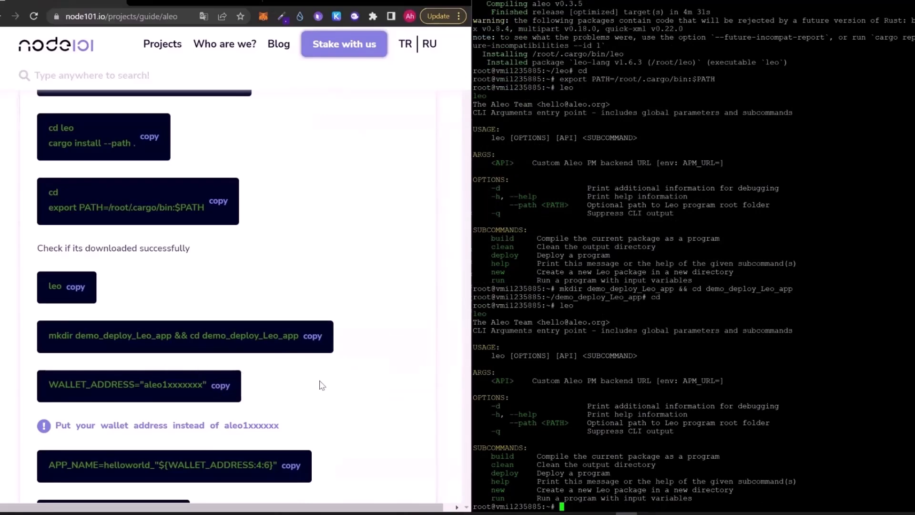
mouse_move(316, 308)
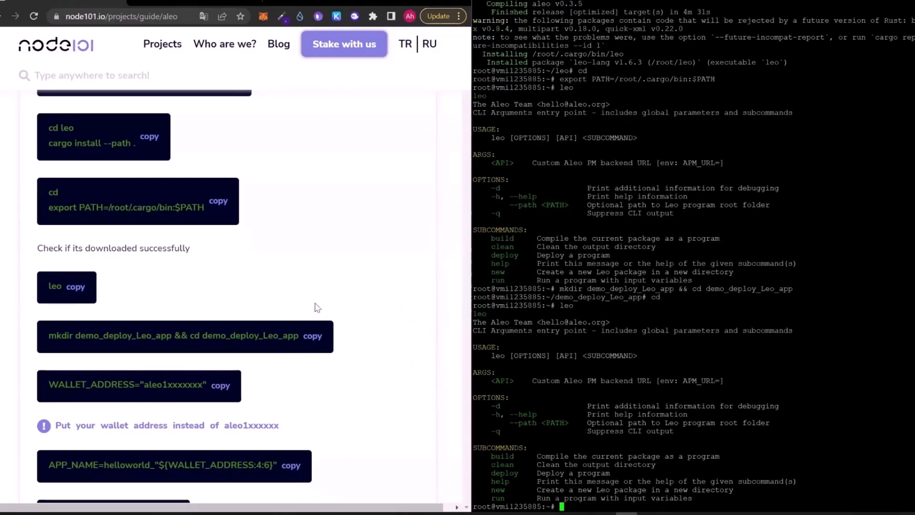
Step: Run 'cat $HOME/aleo/account.txt' and keep the printed private key, view key and address in a sticky note
scroll("down", 3)
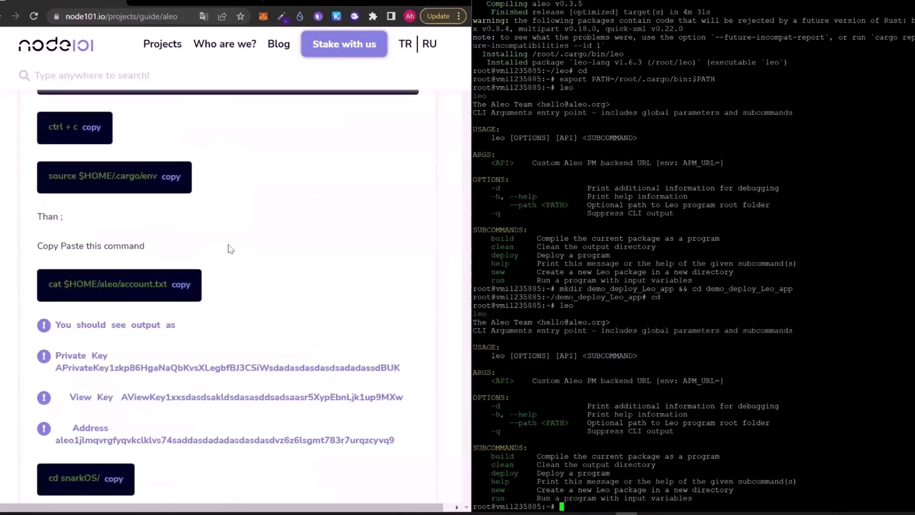
scroll("down", 3)
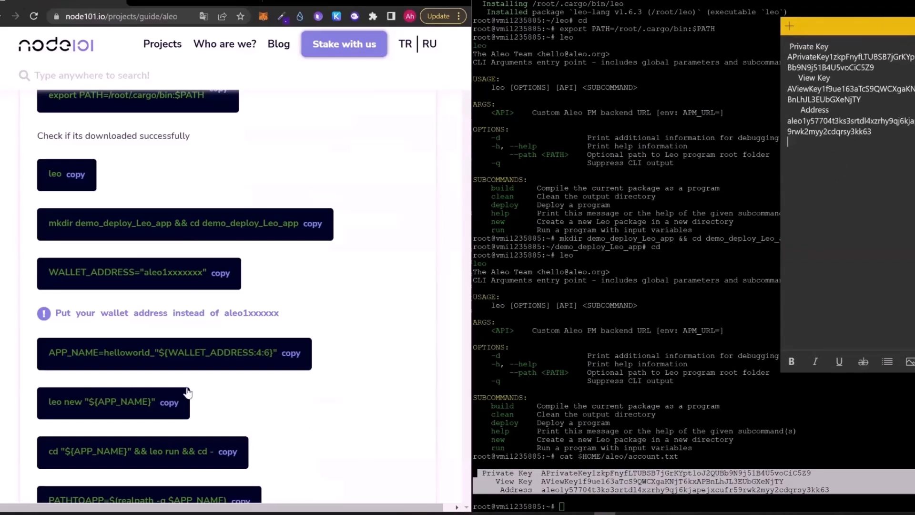
scroll("up", 3)
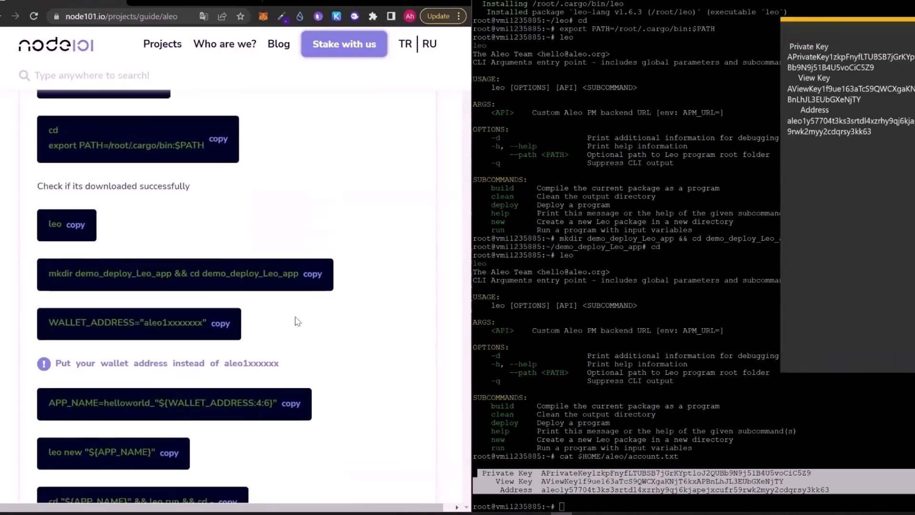
Step: Rerun the mkdir && cd block; after 'File exists', enter demo_deploy_Leo_app with cd
left_click(311, 273)
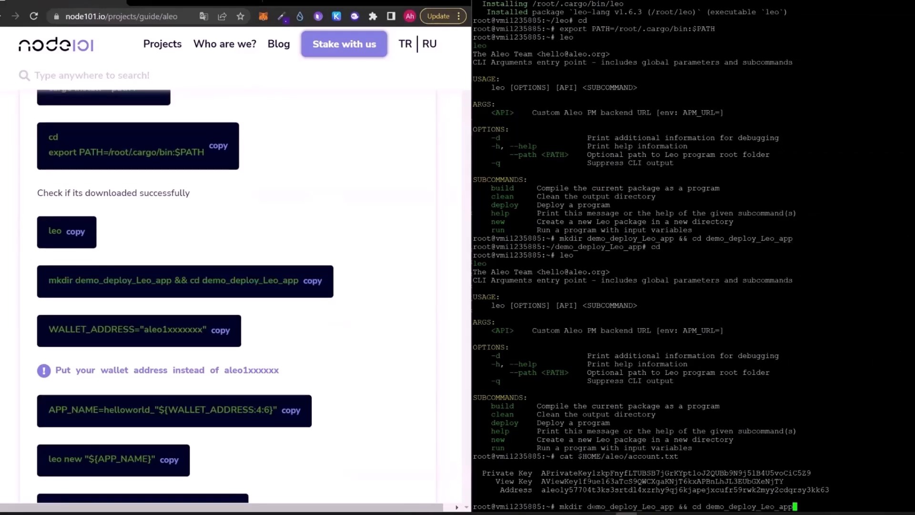
key("Return")
type("cd demo_deploy_Leo_app/")
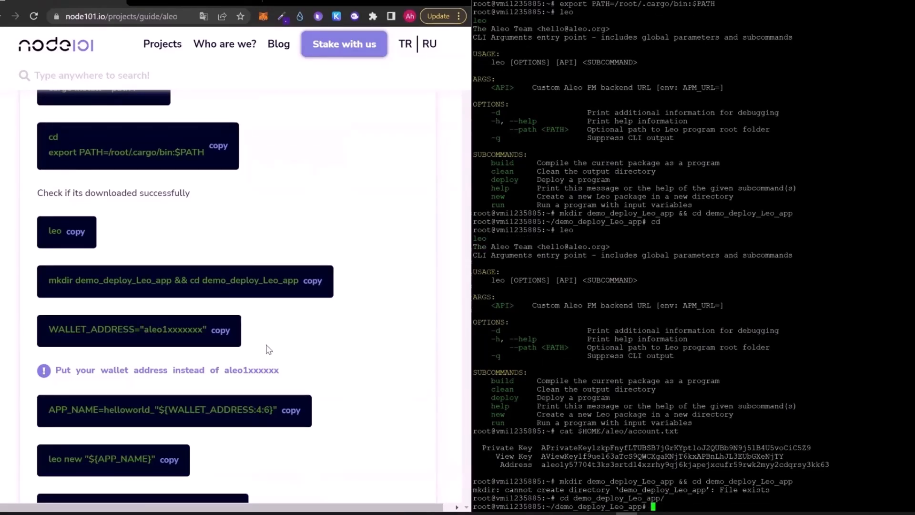
Step: In the sticky note, replace the aleo1xxxxxxx placeholder in WALLET_ADDRESS with the account's real address
left_click(221, 329)
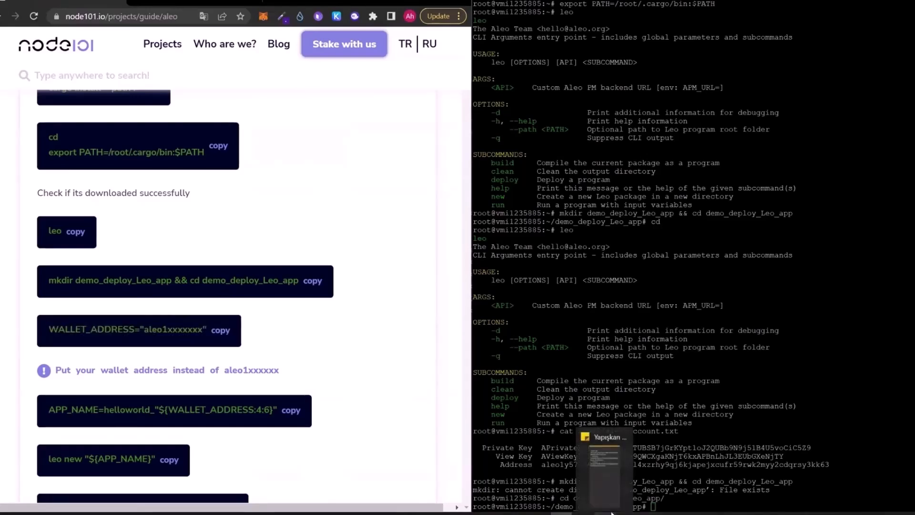
left_click(605, 436)
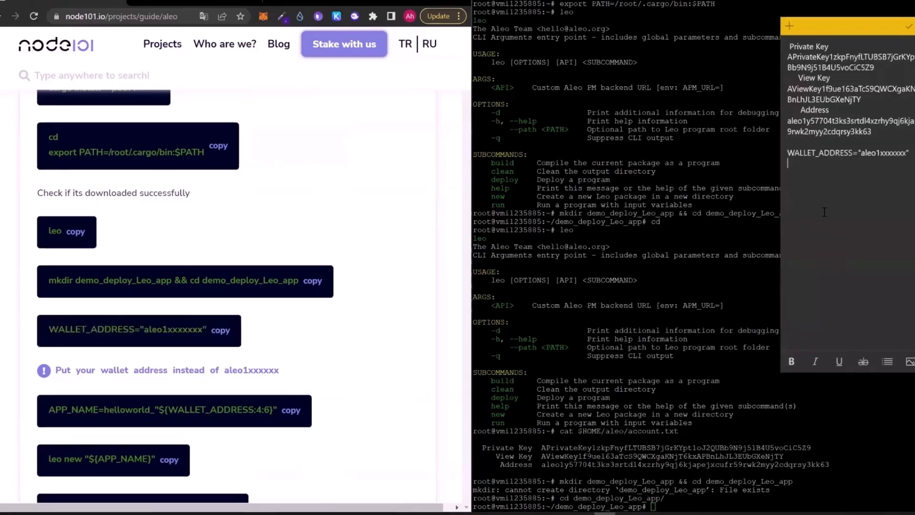
double_click(849, 121)
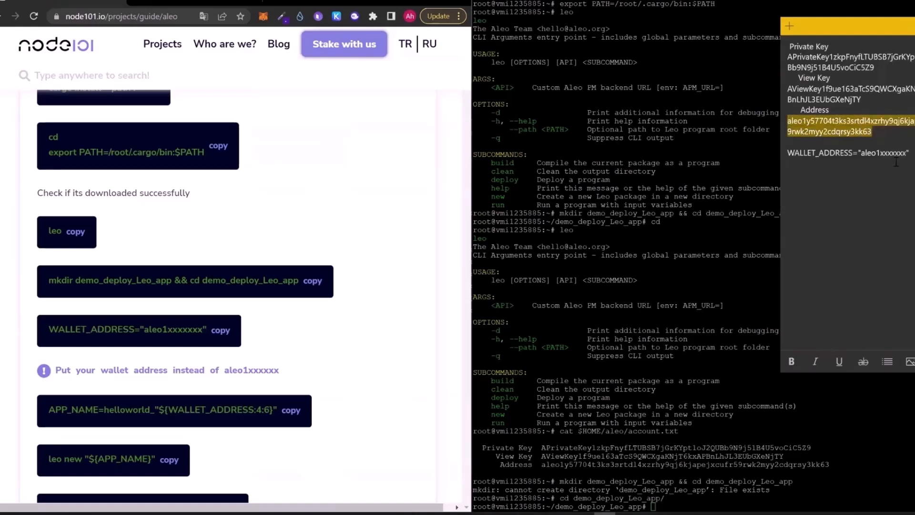
double_click(882, 153)
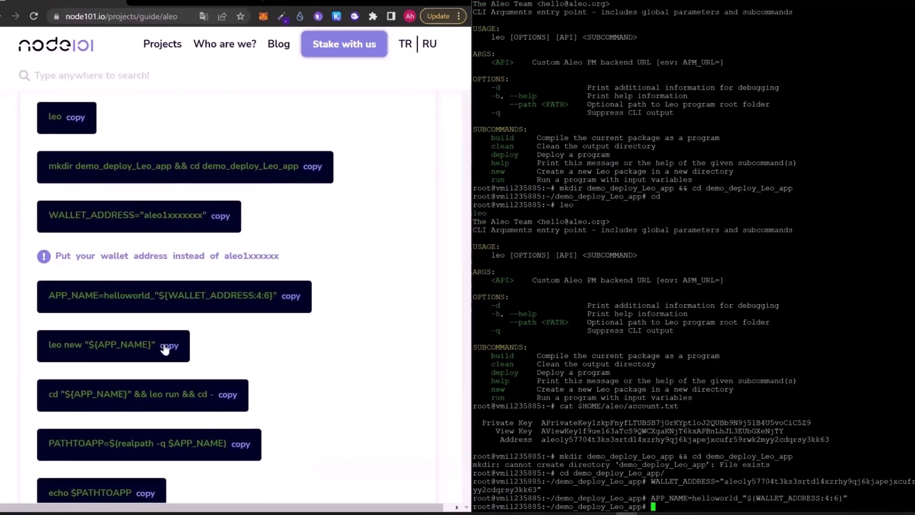
Step: Run leo new "${APP_NAME}" and leo run to create helloworld_ly5770 outputting 3u32, then set PATHTOAPP via realpath
left_click(170, 345)
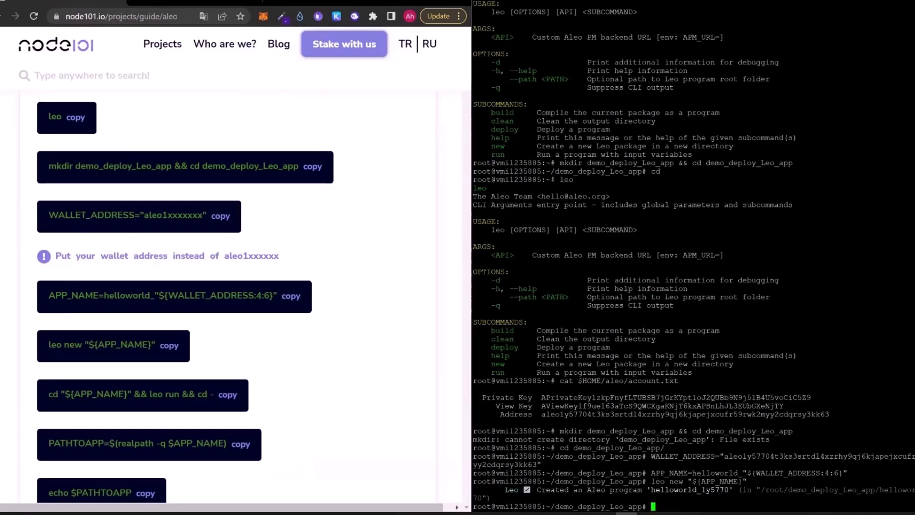
mouse_move(264, 376)
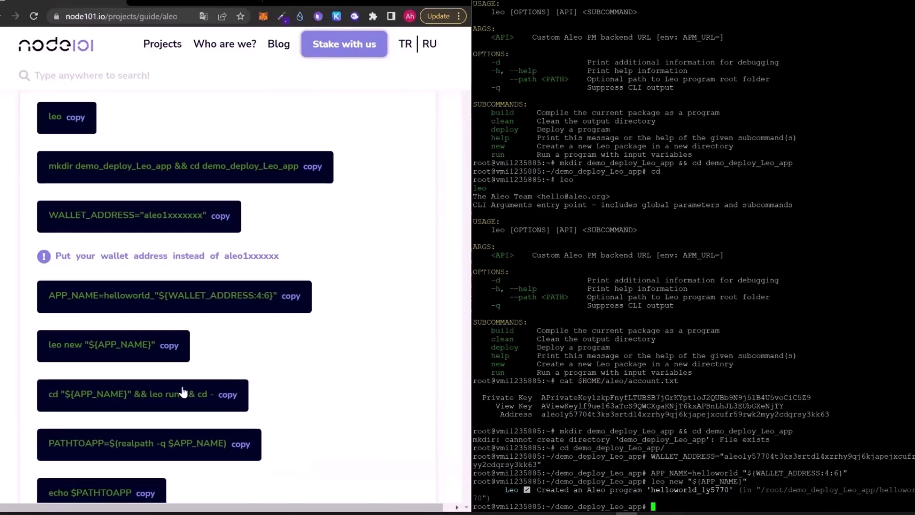
left_click(228, 394)
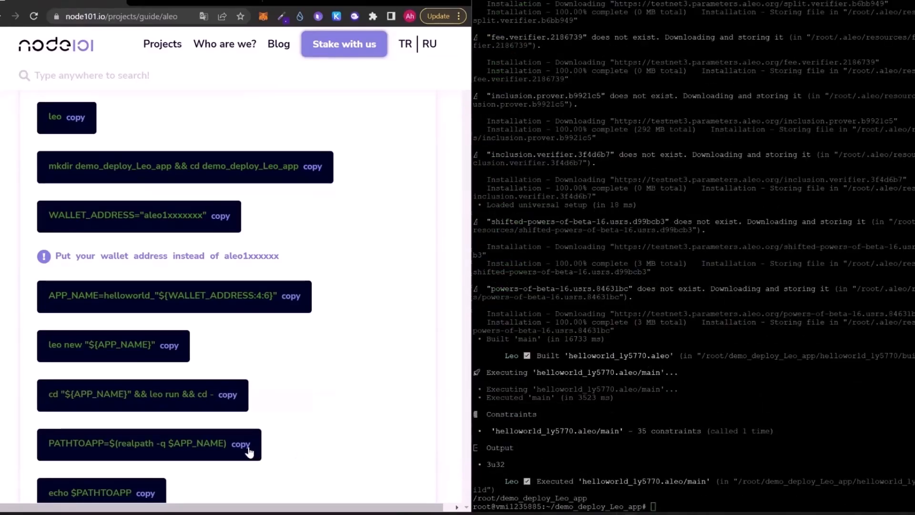
left_click(241, 443)
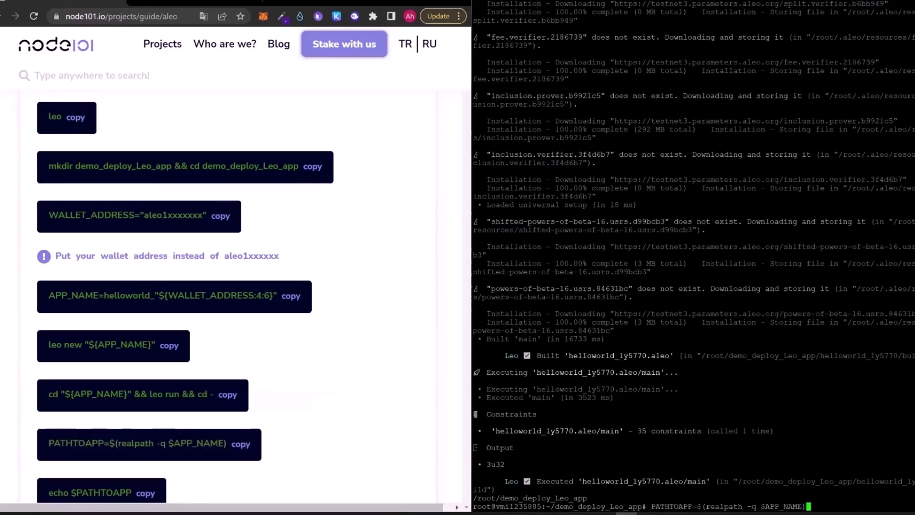
Step: Echo $PATHTOAPP and run 'cd $PATHTOAPP && cd ..' to sit above the program folder
scroll("down", 3)
type("echo $PATHTOAPP")
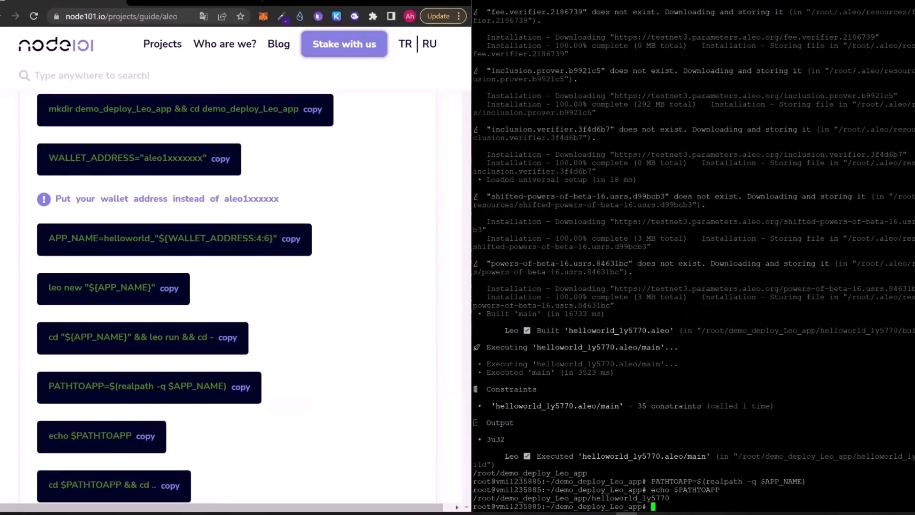
scroll("down", 3)
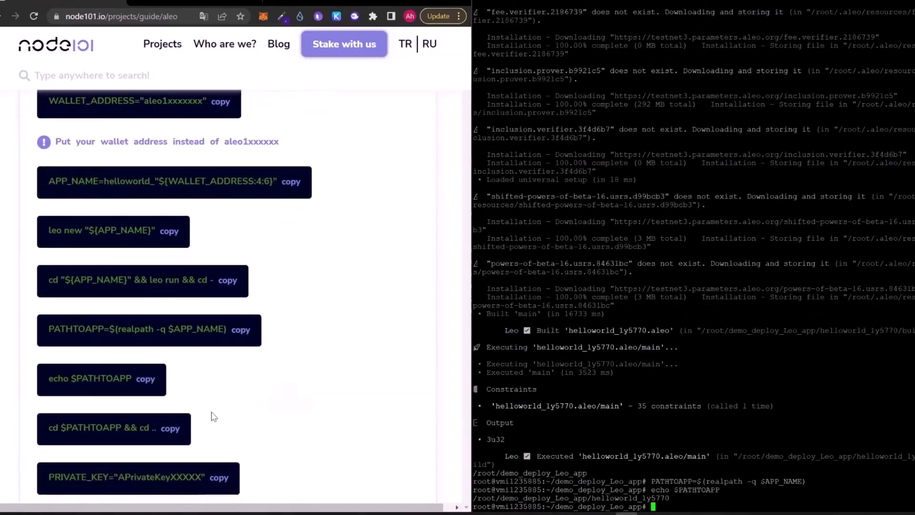
left_click(170, 428)
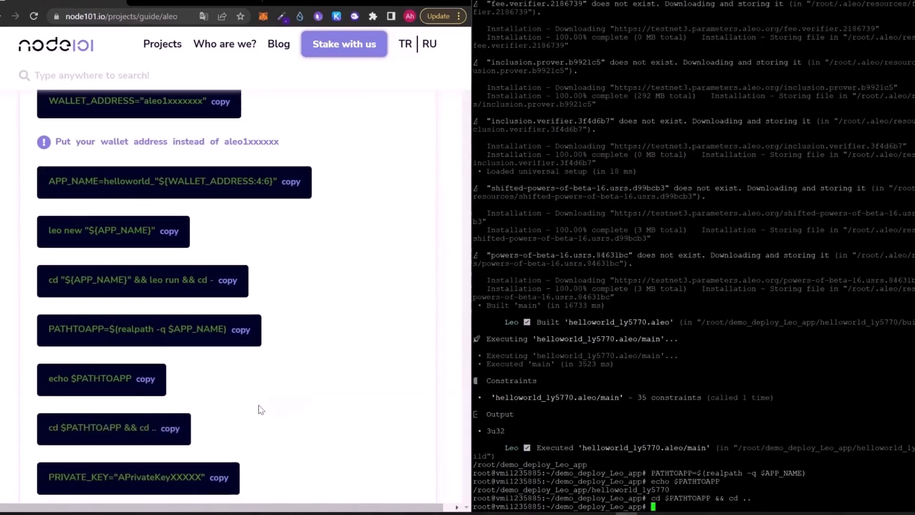
scroll("down", 3)
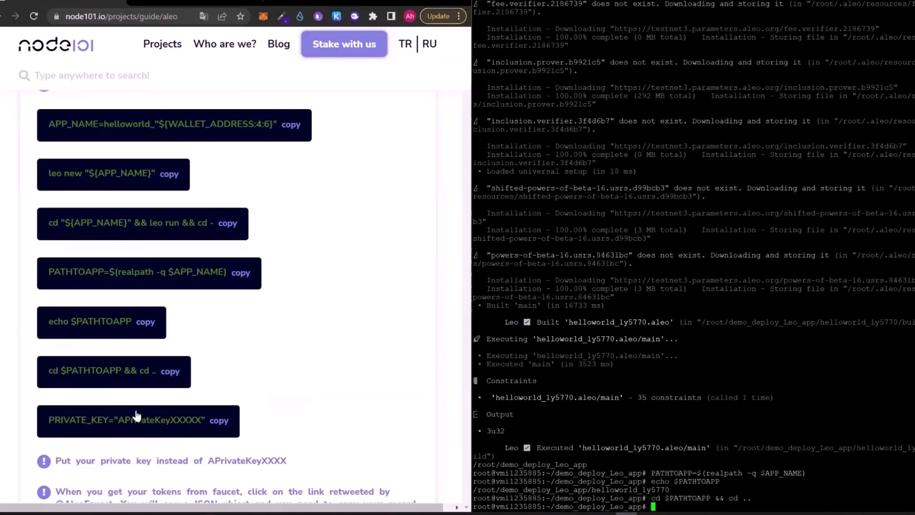
Step: Set PRIVATE_KEY in the terminal from the note's real key, then scroll to the faucet and RECORD instructions
left_click(219, 420)
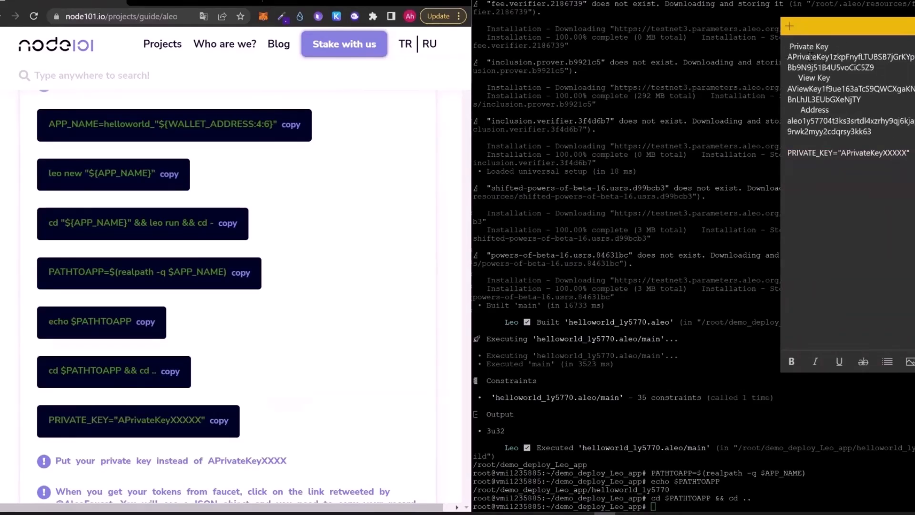
double_click(896, 152)
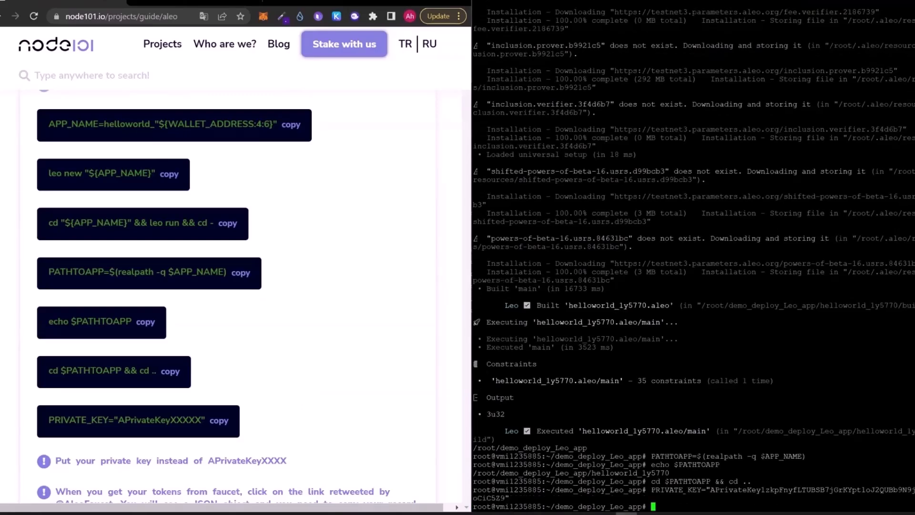
scroll("down", 3)
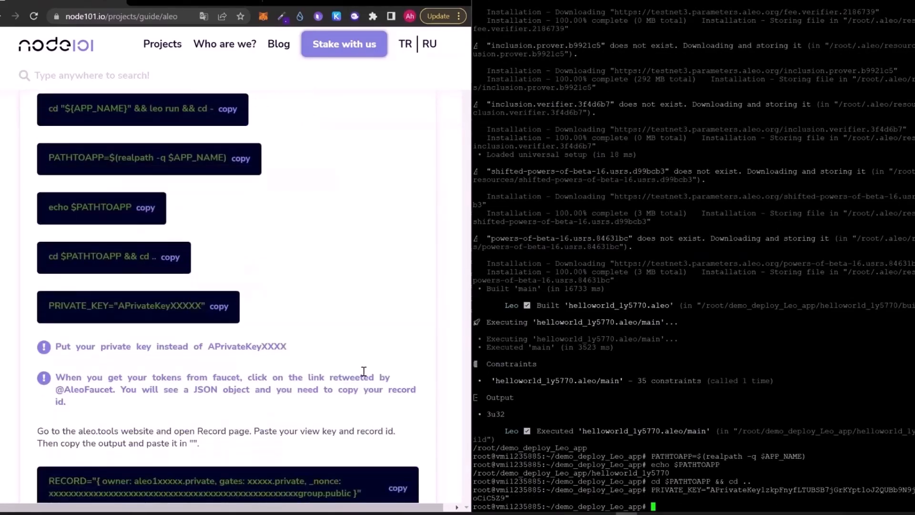
scroll("down", 3)
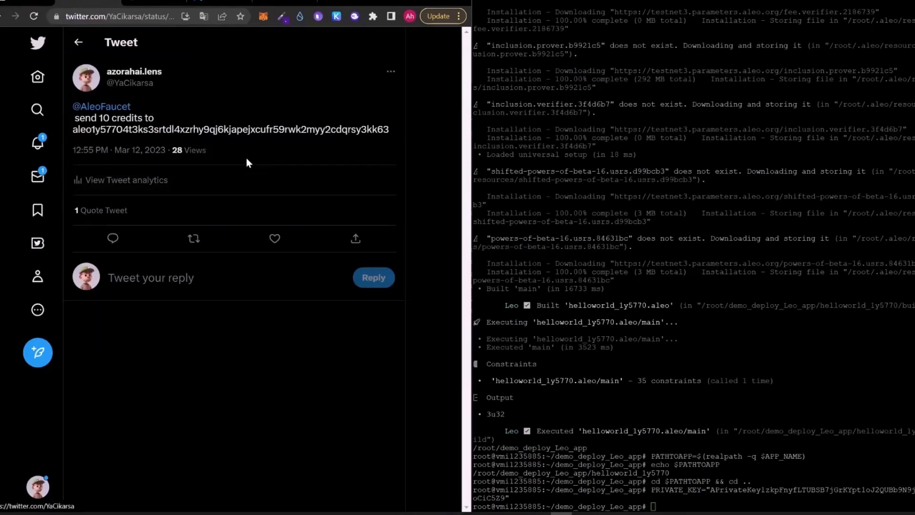
Step: View the faucet's quote reply and follow its vm.aleo.org transaction link
left_click(103, 210)
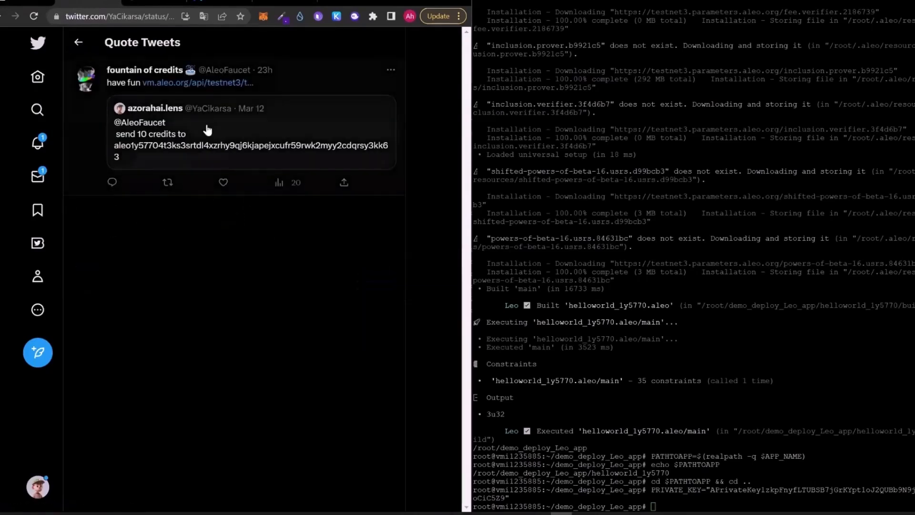
mouse_move(307, 129)
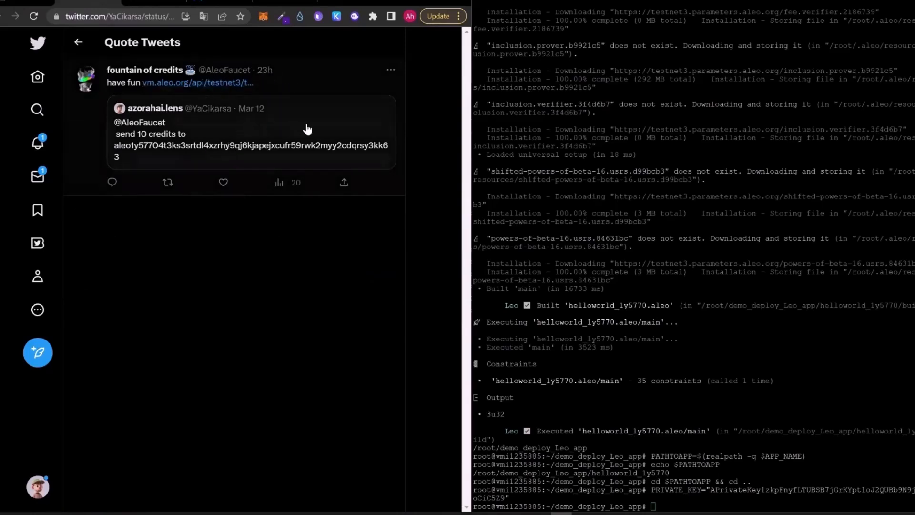
mouse_move(100, 97)
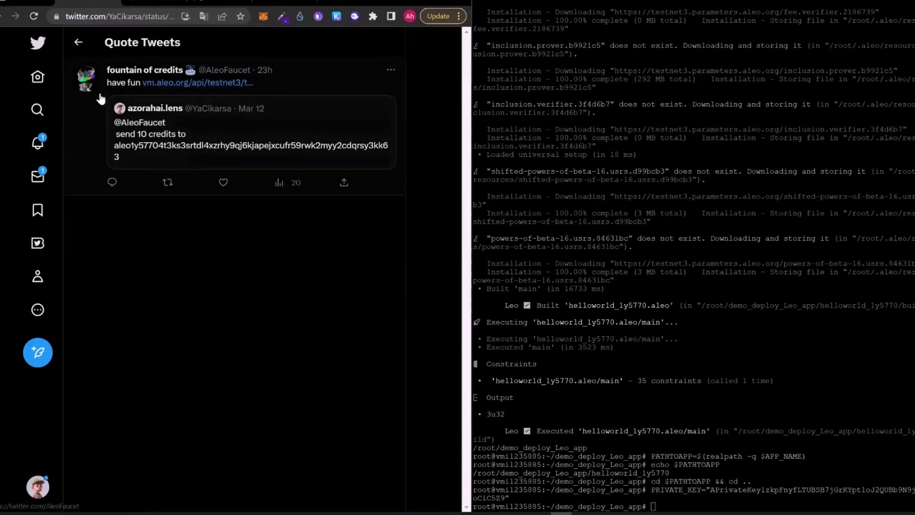
mouse_move(209, 104)
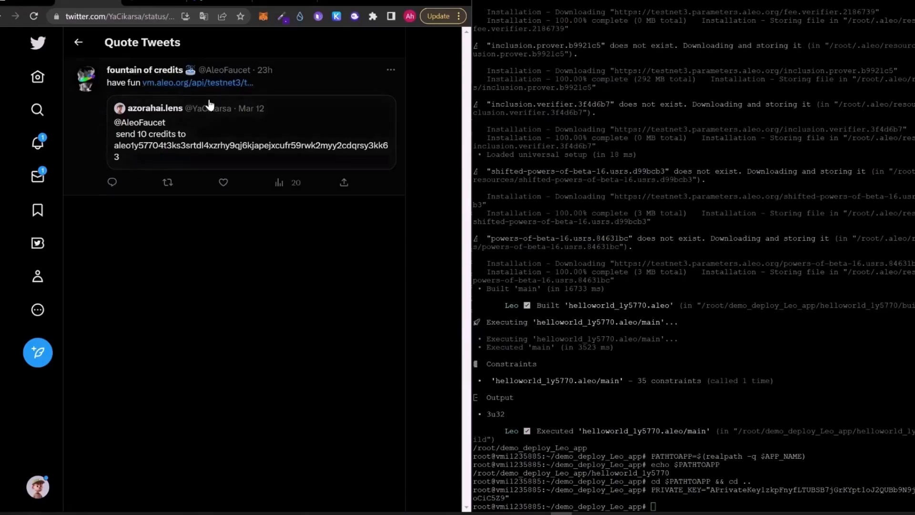
left_click(197, 82)
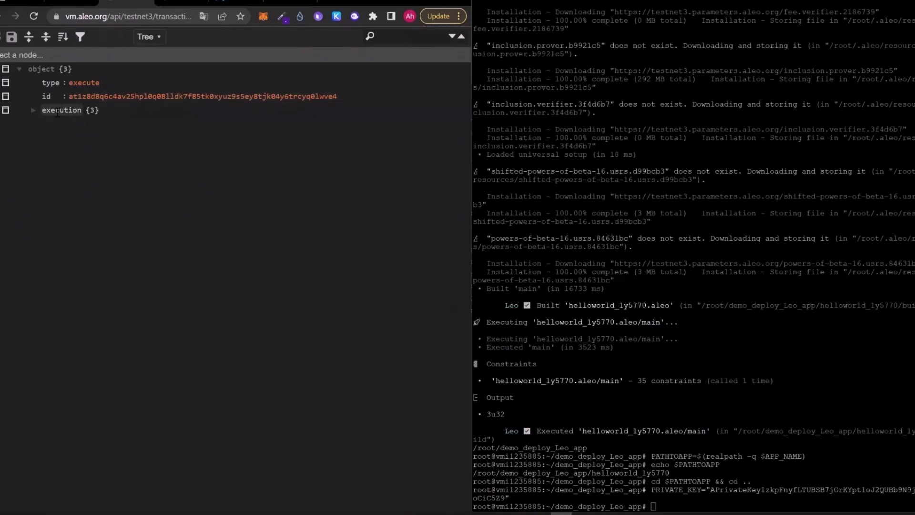
mouse_move(281, 9)
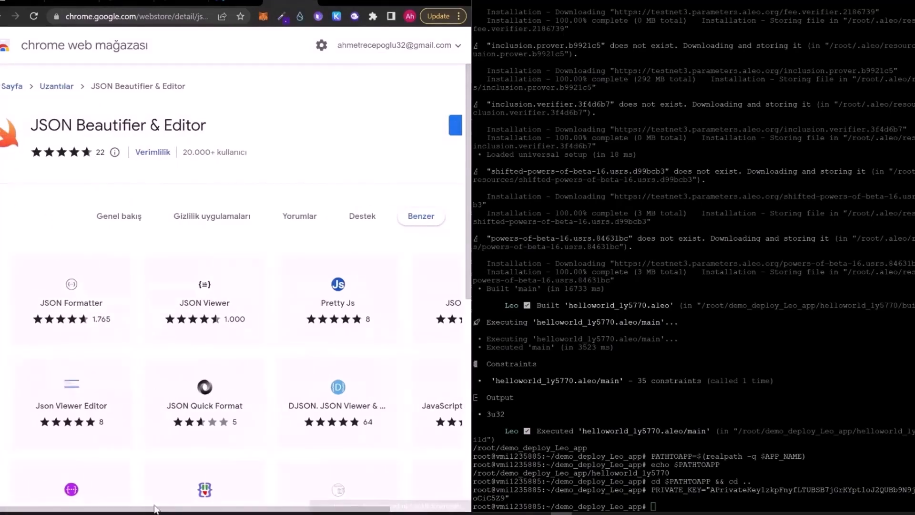
Step: Scroll through the JSON Beautifier & Editor extension page on the Chrome Web Store
scroll("right", 3)
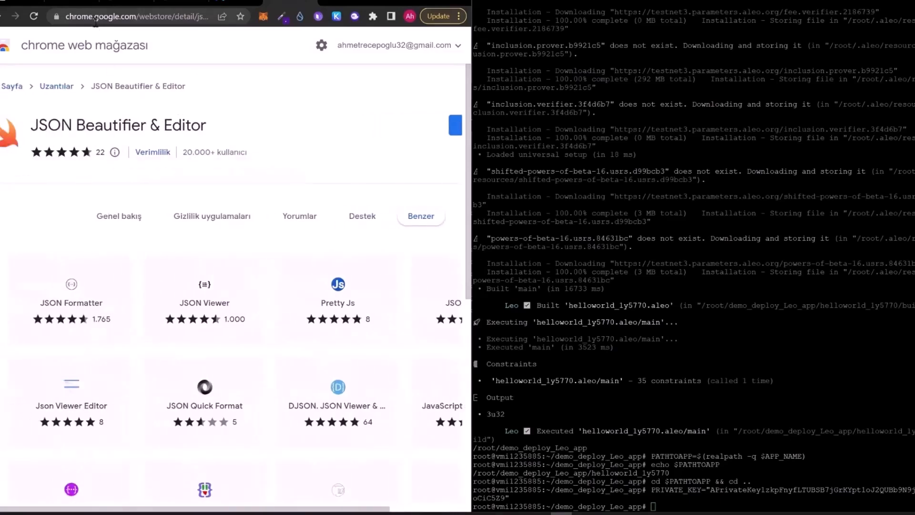
mouse_move(27, 112)
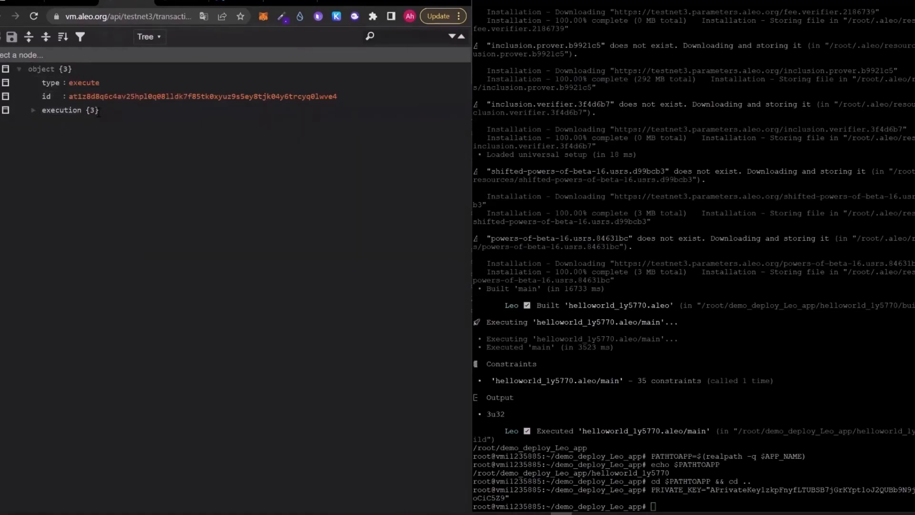
Step: Expand execution, transitions, transition 0, outputs and output 0 in the transaction JSON tree
left_click(33, 109)
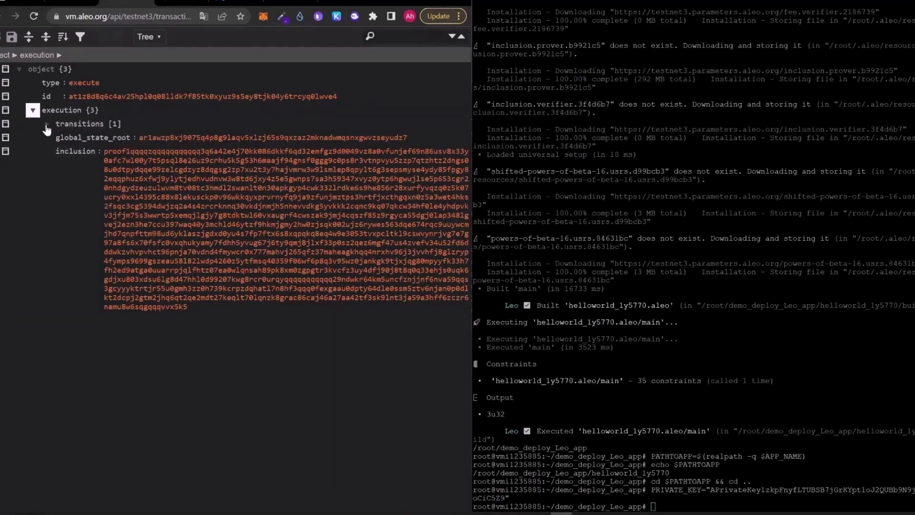
left_click(46, 123)
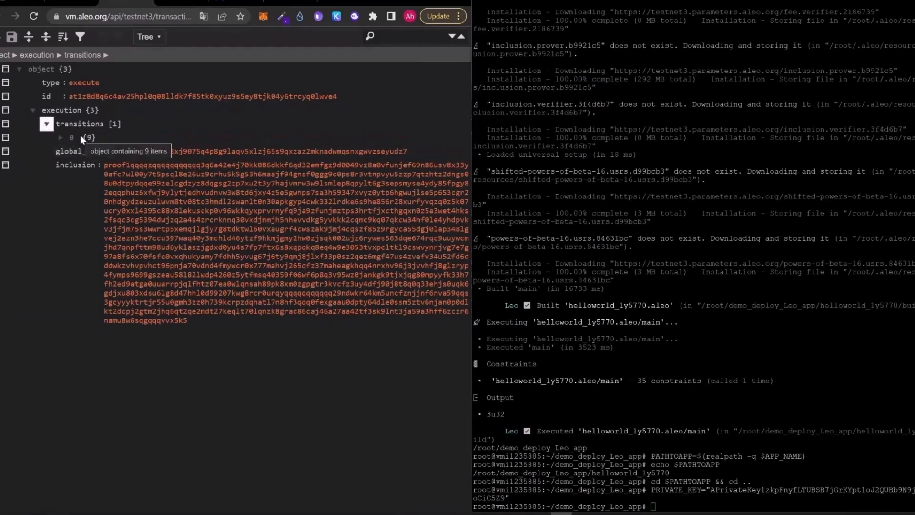
left_click(61, 137)
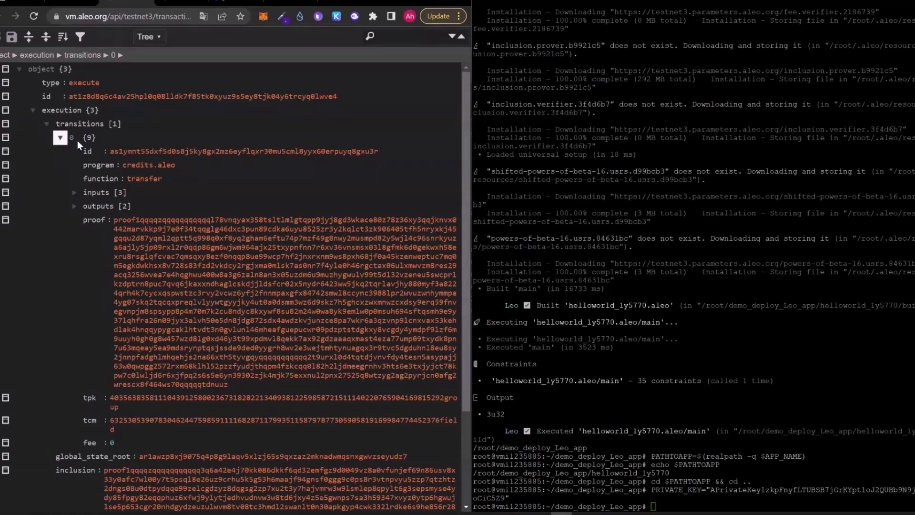
mouse_move(130, 135)
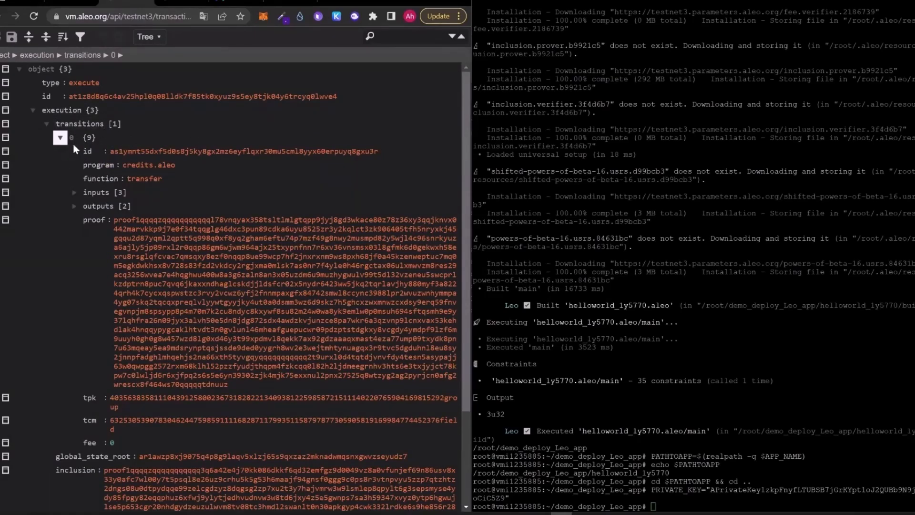
mouse_move(74, 212)
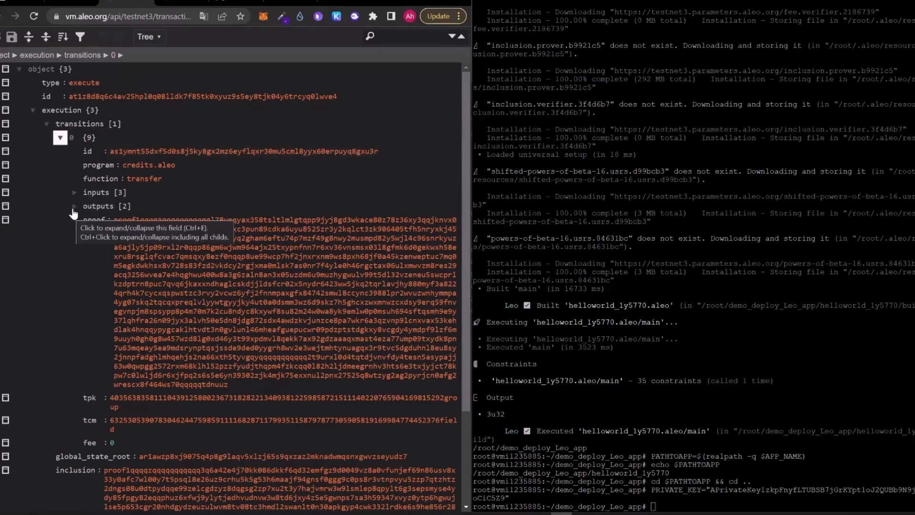
left_click(75, 206)
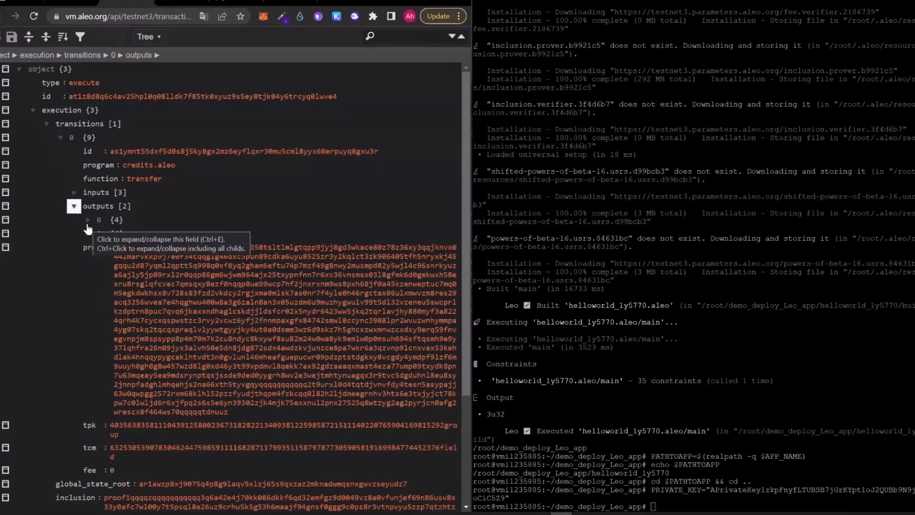
left_click(87, 220)
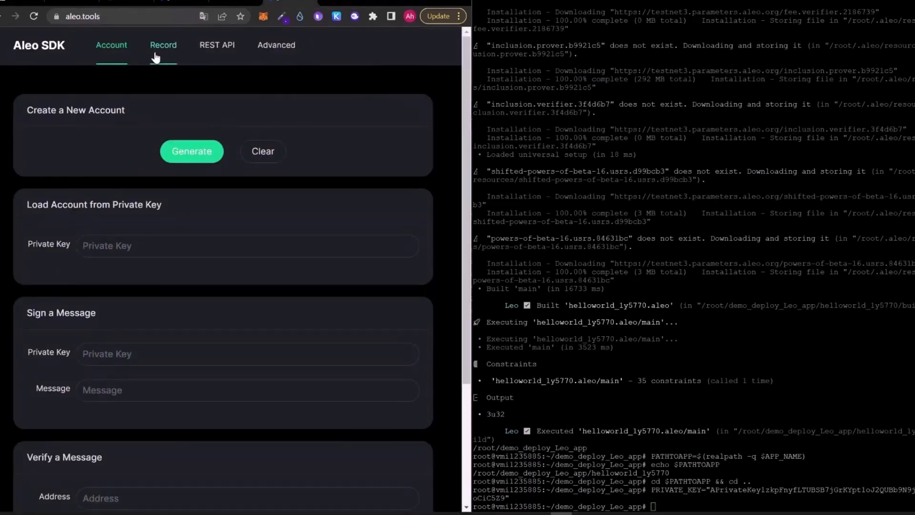
Step: Decrypt the faucet record ciphertext with the view key on the aleo.tools Record page
left_click(163, 45)
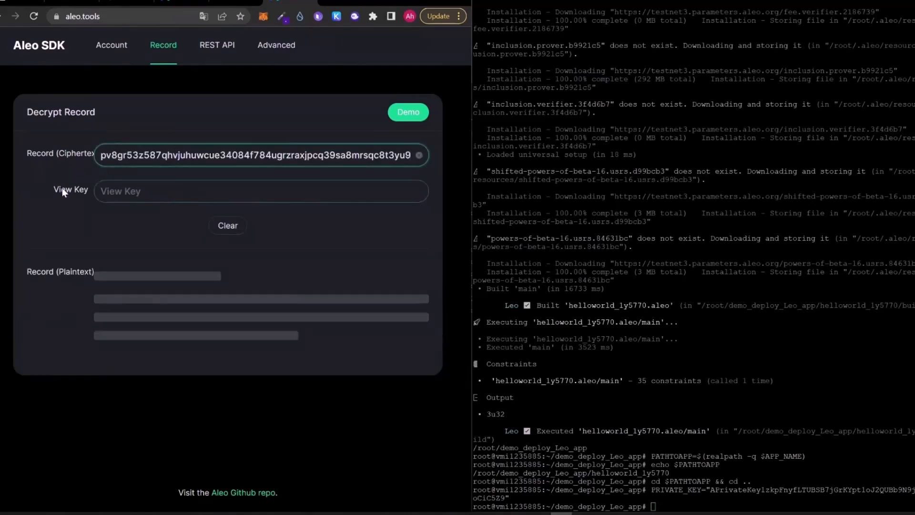
left_click(408, 112)
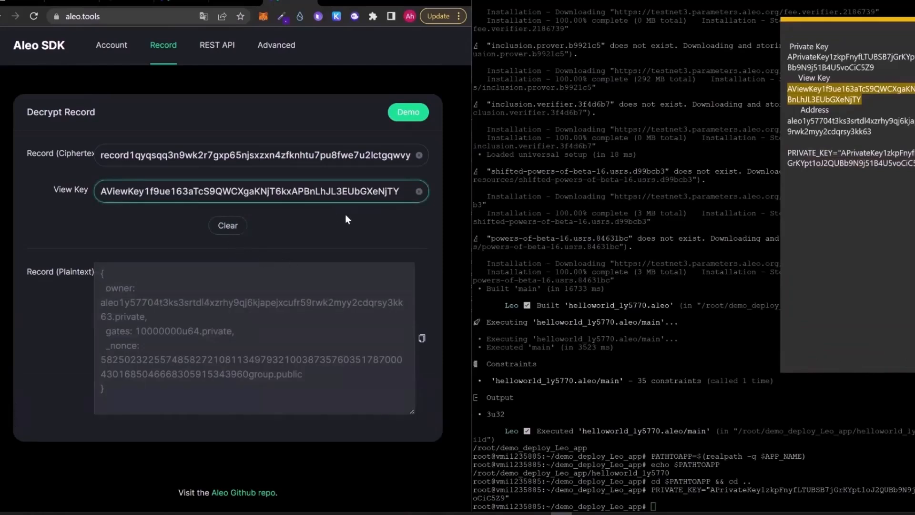
mouse_move(214, 386)
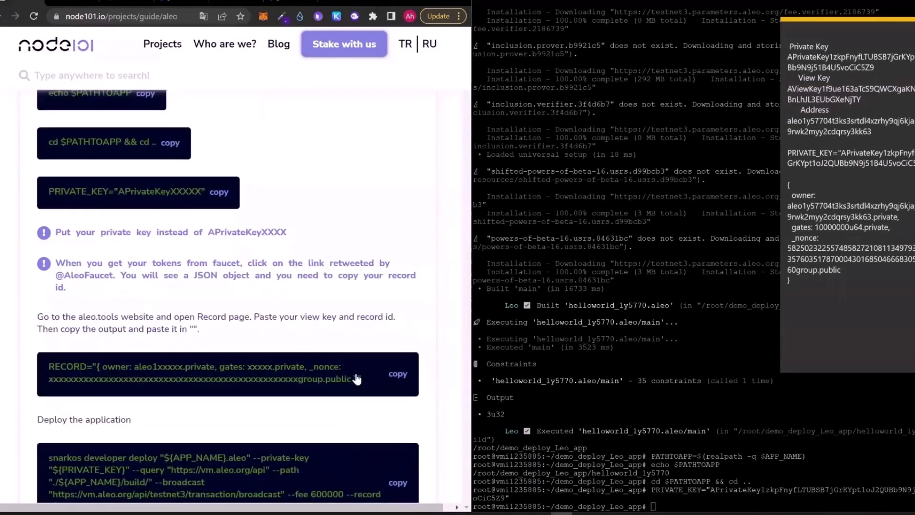
Step: Copy the RECORD command template from the guide
left_click(398, 373)
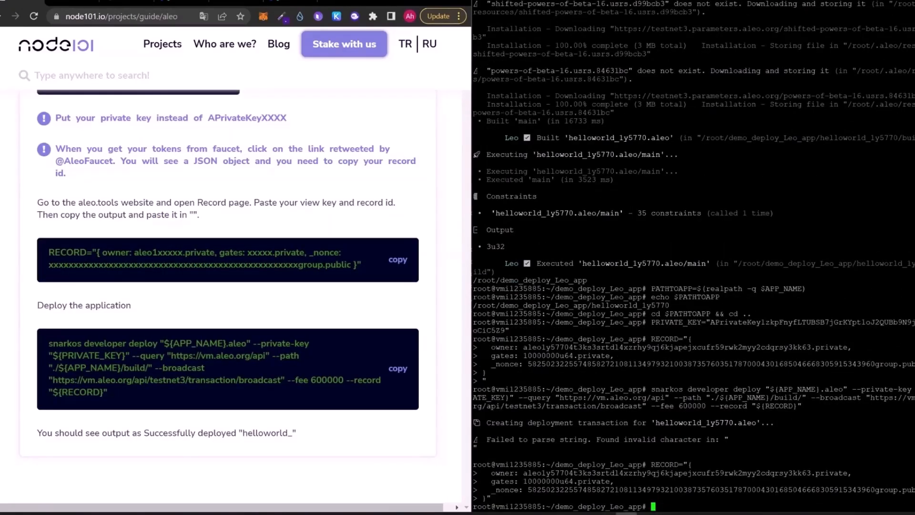
mouse_move(360, 476)
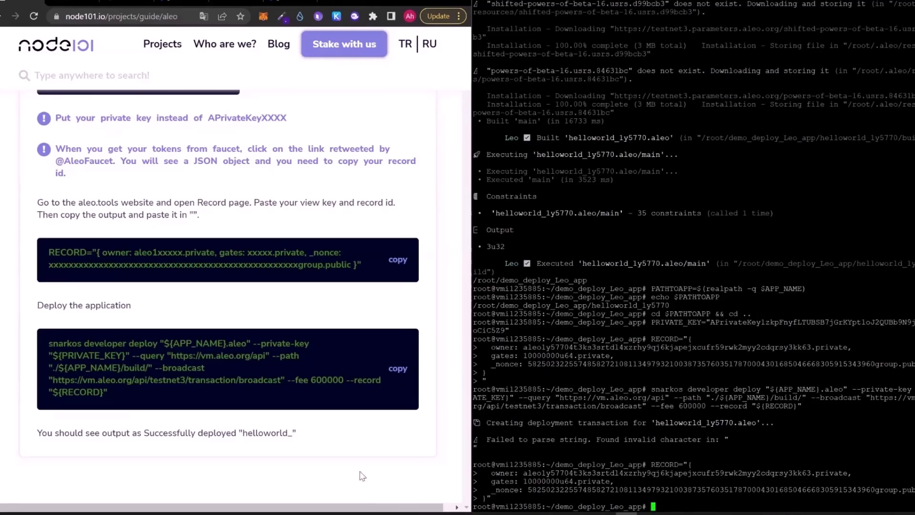